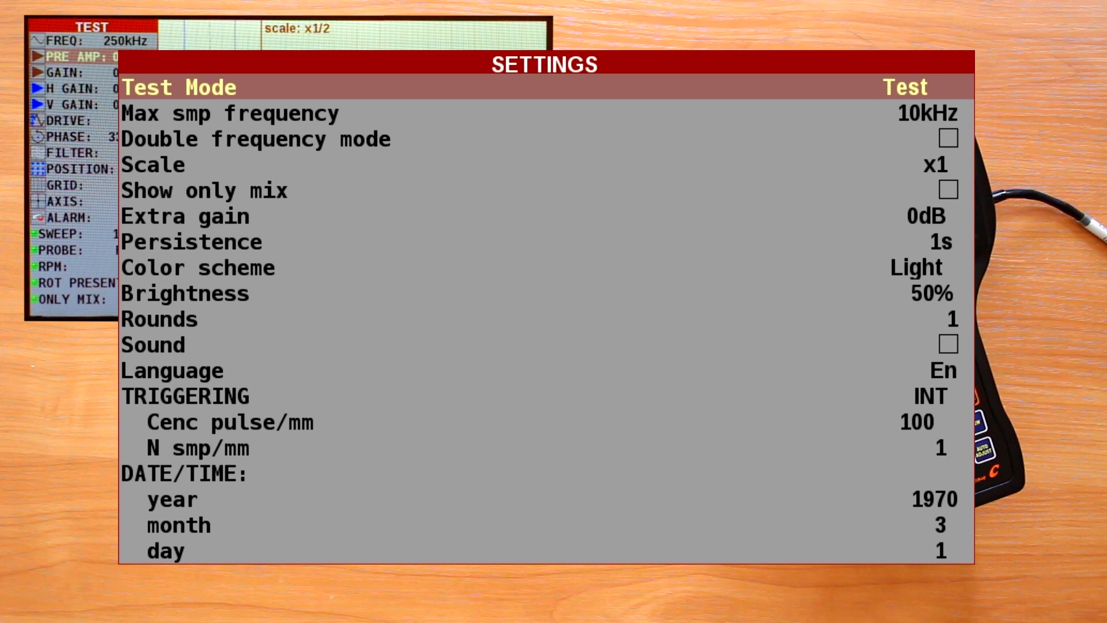
# Step: Exit the SETTINGS menu back to the Test screen's vertical parameter list
pyautogui.click(903, 87)
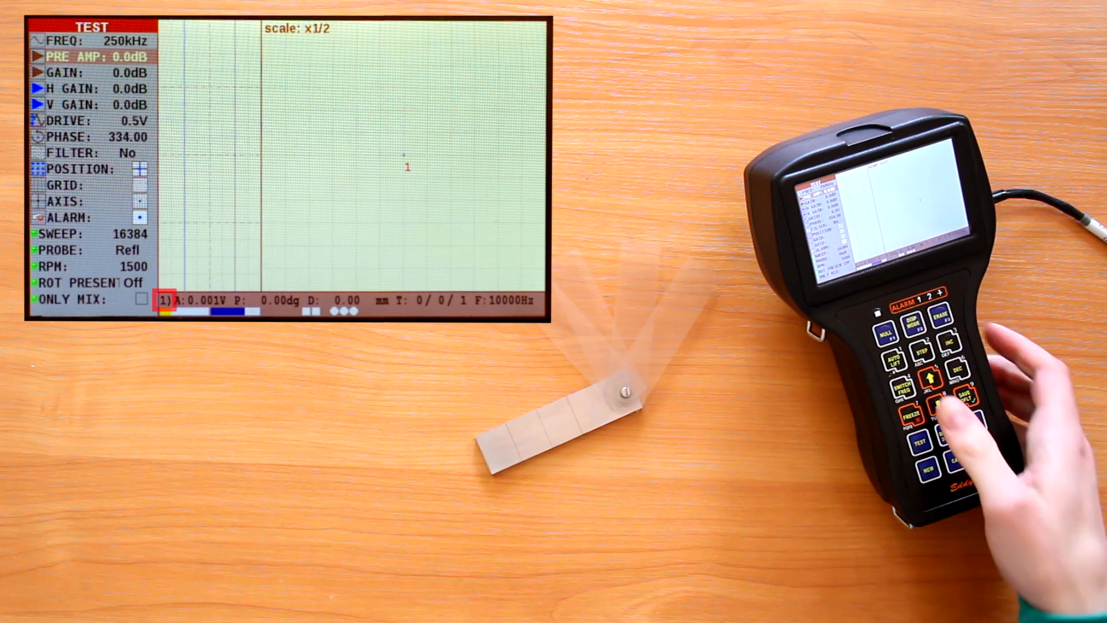
# Step: Switch to the dual-frequency set: 300 kHz, 24 dB pre-amp, 26 dB gain, 4 V drive, circular alarm
pyautogui.click(909, 387)
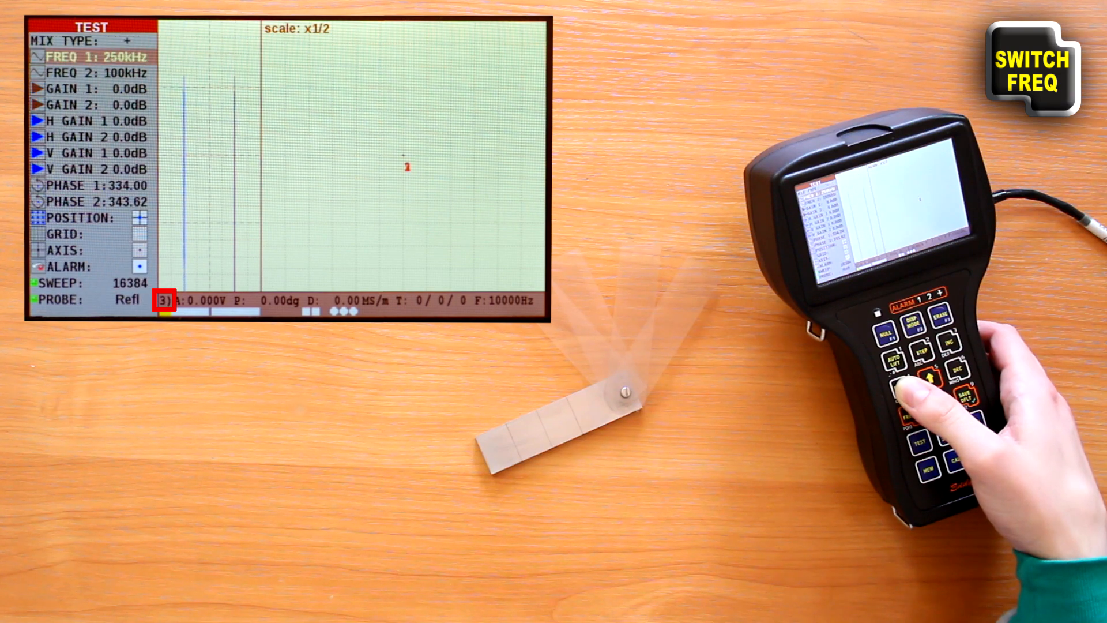
pyautogui.click(930, 380)
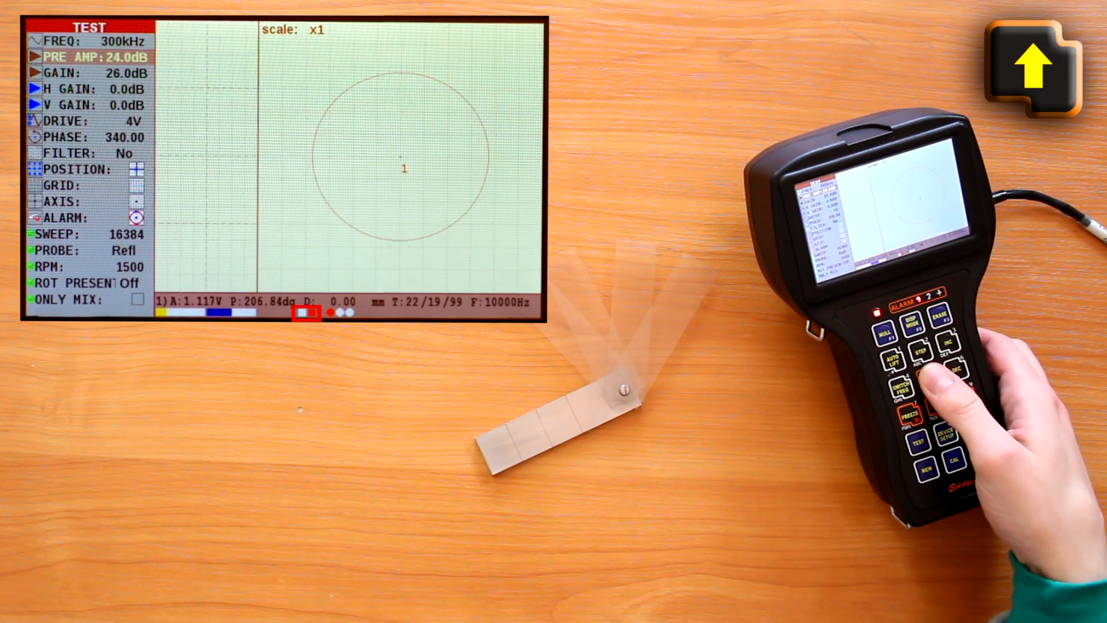
# Step: Restore 250 kHz, 0 dB pre-amp and gain, 0.5 V drive, and alarm off
pyautogui.click(929, 378)
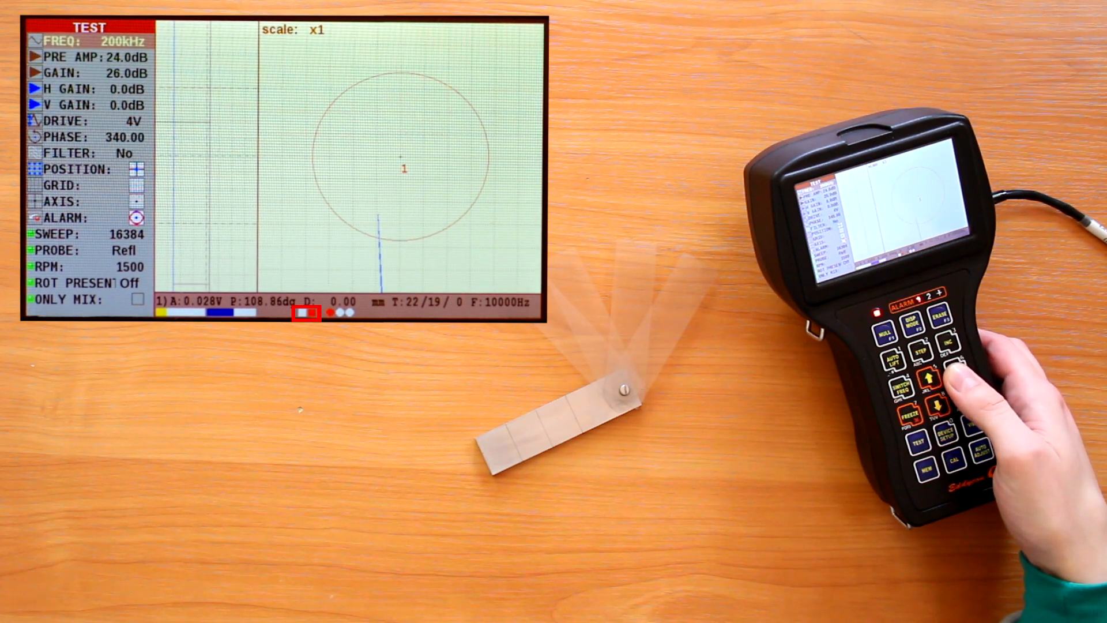
pyautogui.click(930, 380)
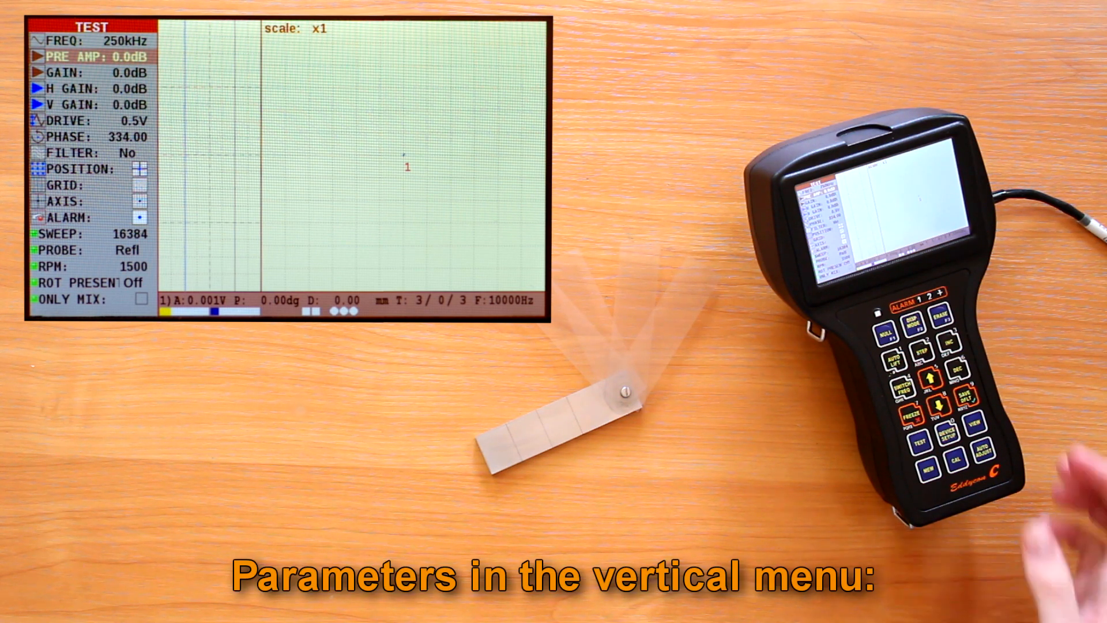
# Step: Lower the frequency to 170 kHz and raise the pre-amp to 3 dB
pyautogui.click(932, 380)
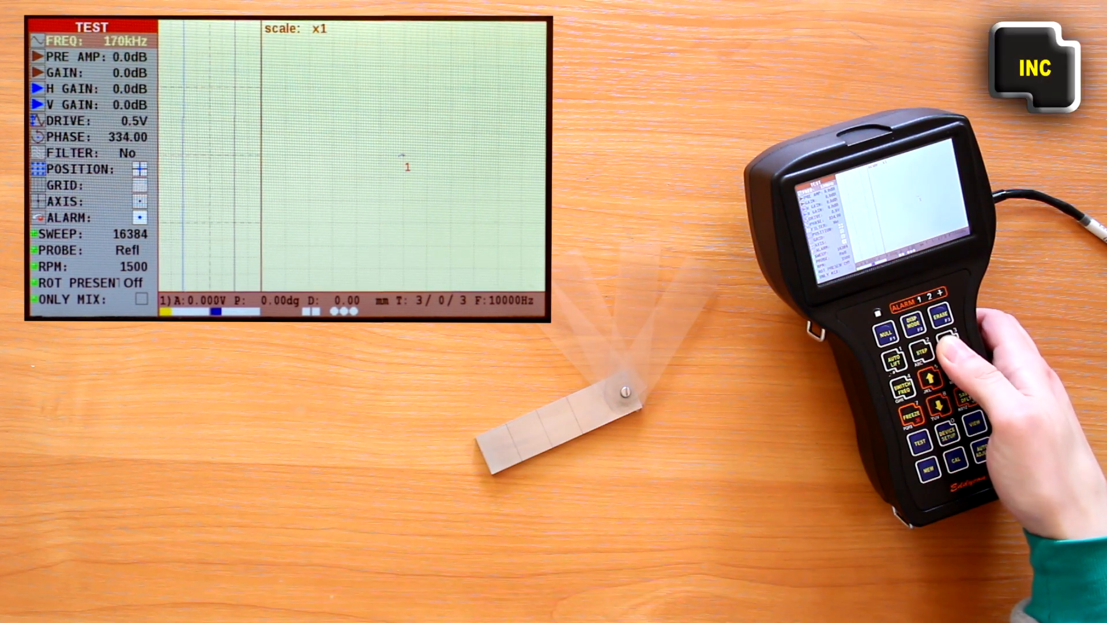
pyautogui.click(930, 381)
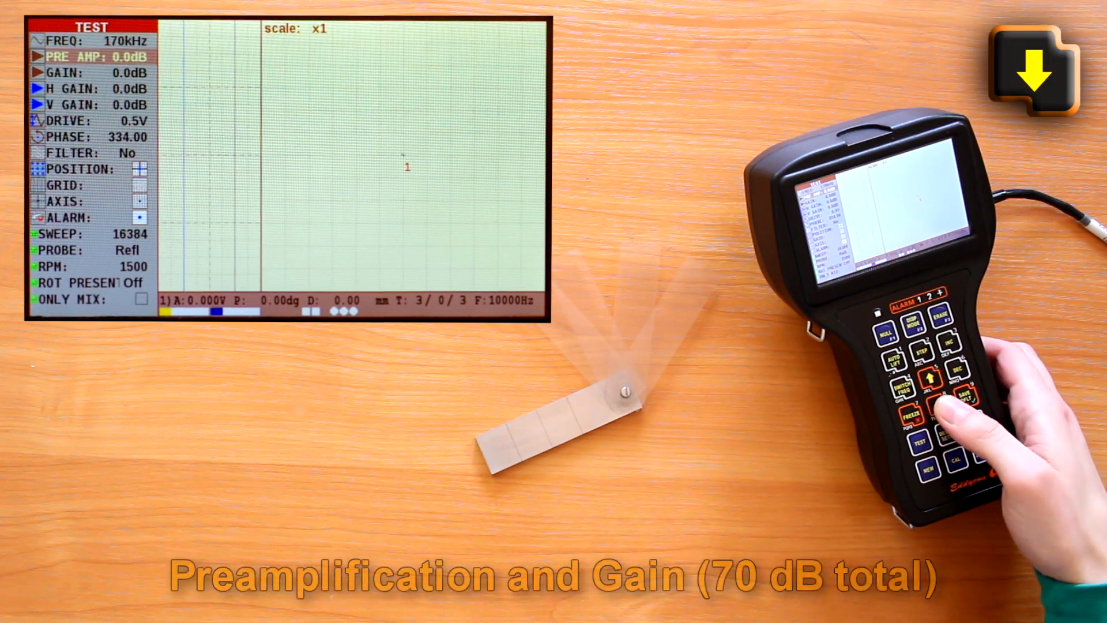
pyautogui.click(930, 378)
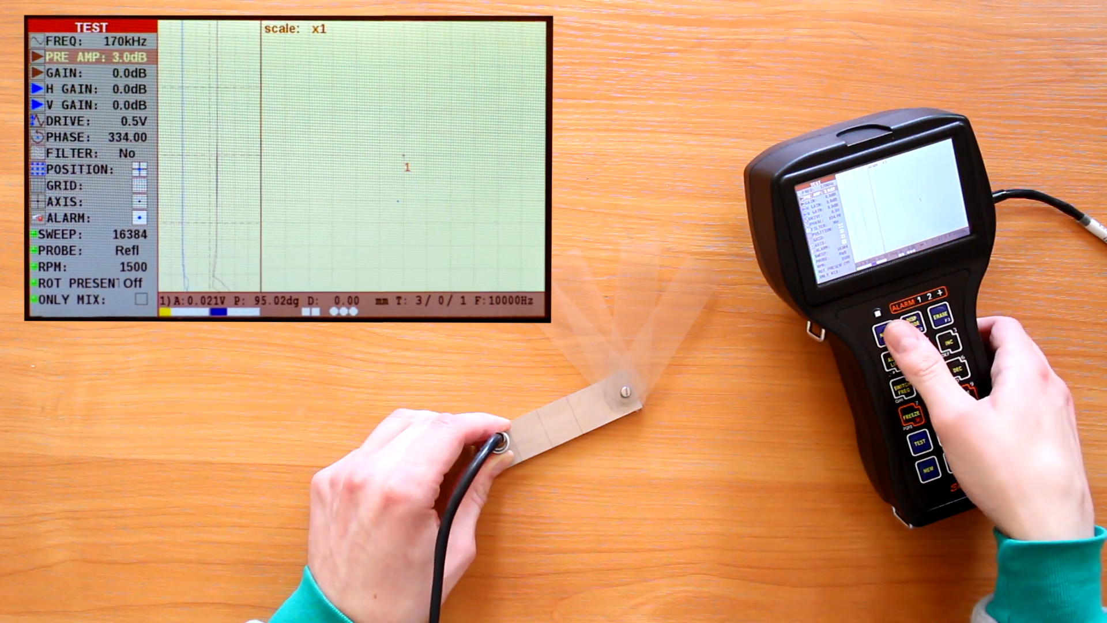
pyautogui.click(891, 330)
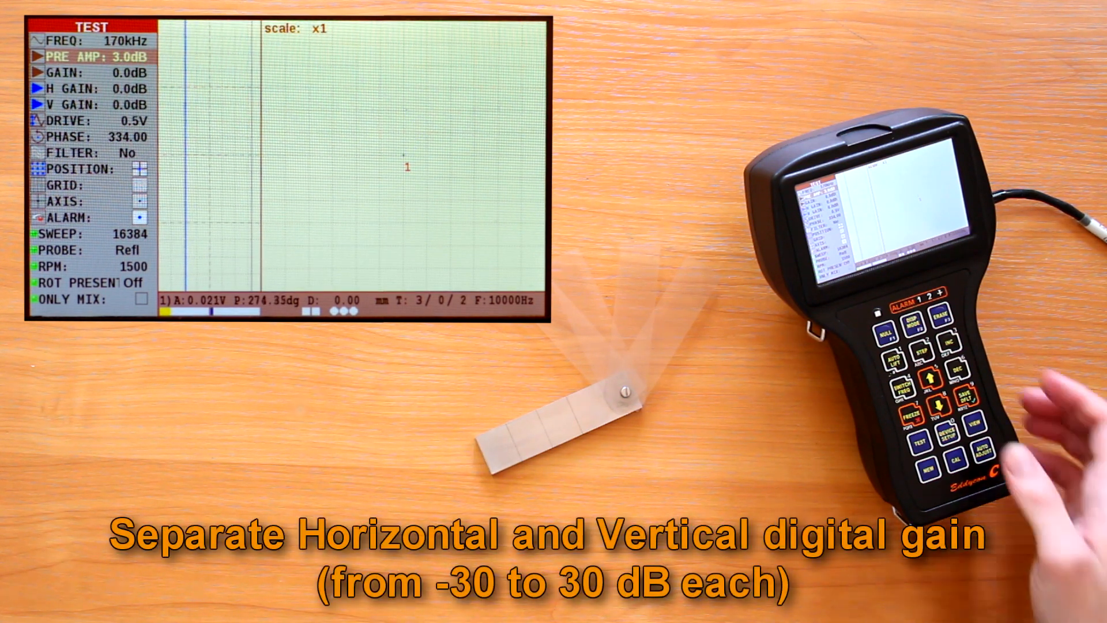
pyautogui.click(931, 397)
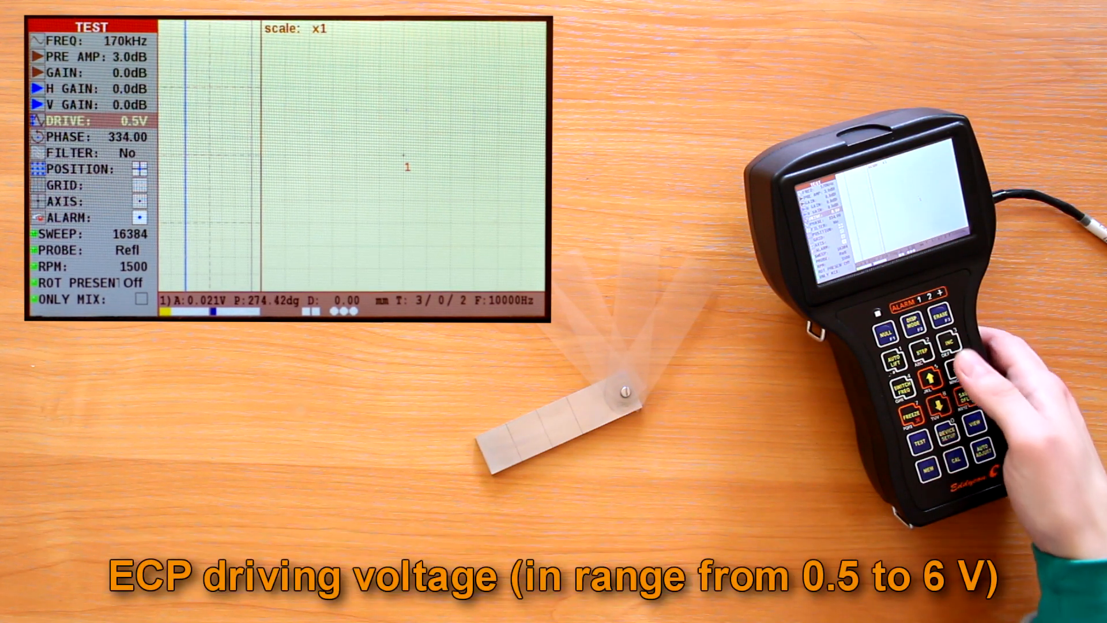
pyautogui.click(943, 343)
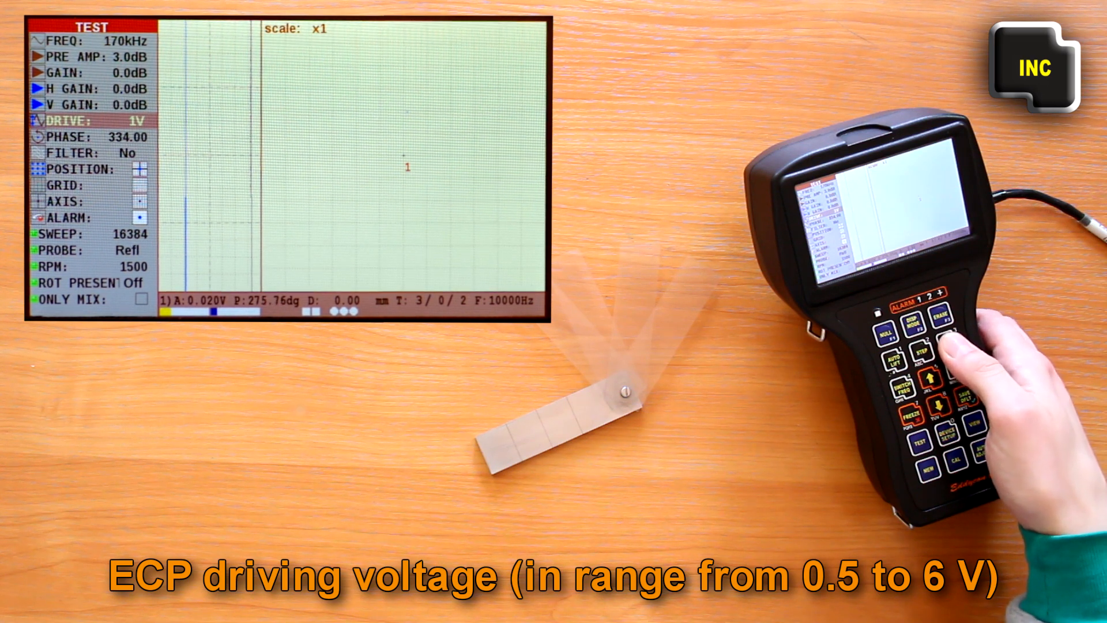
pyautogui.click(930, 372)
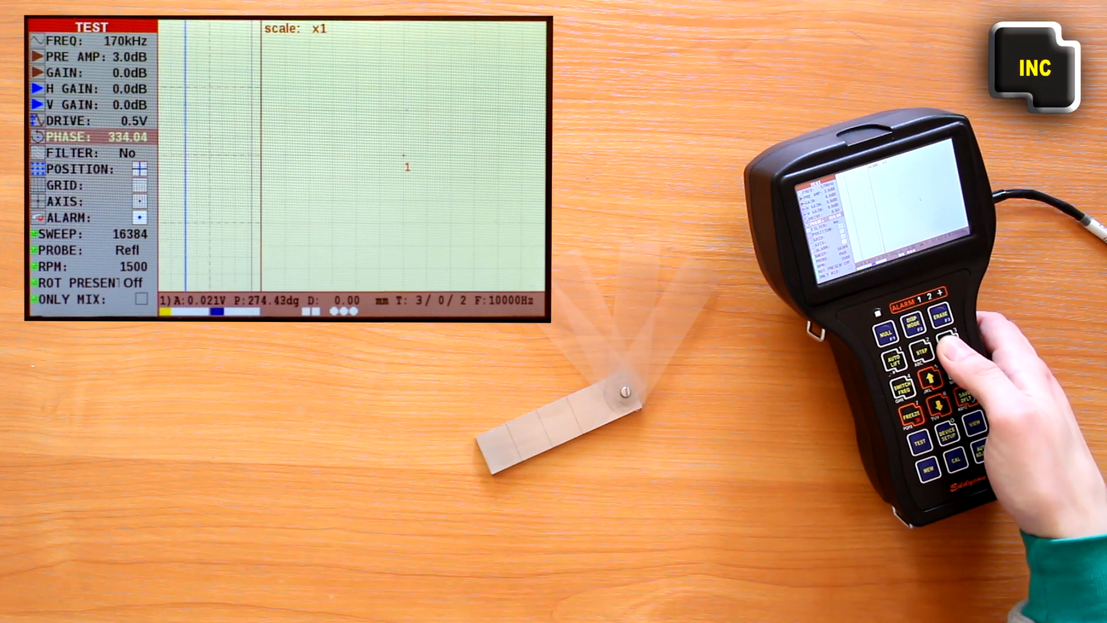
# Step: Raise the phase through 100 and 200 to 340, switching step from 100 to 10
pyautogui.click(919, 348)
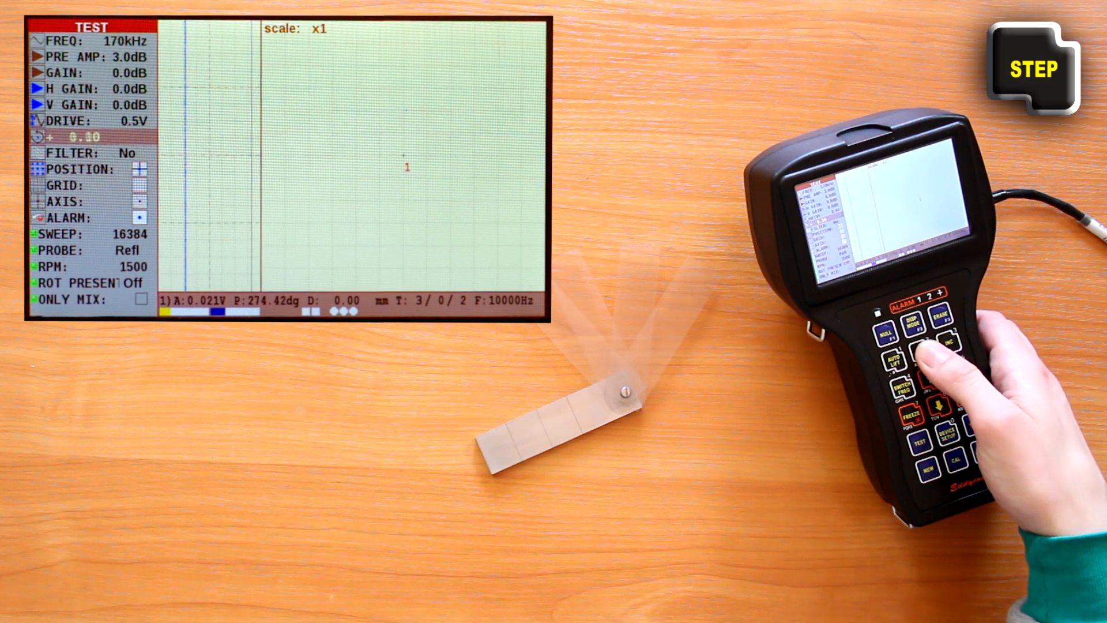
pyautogui.click(944, 344)
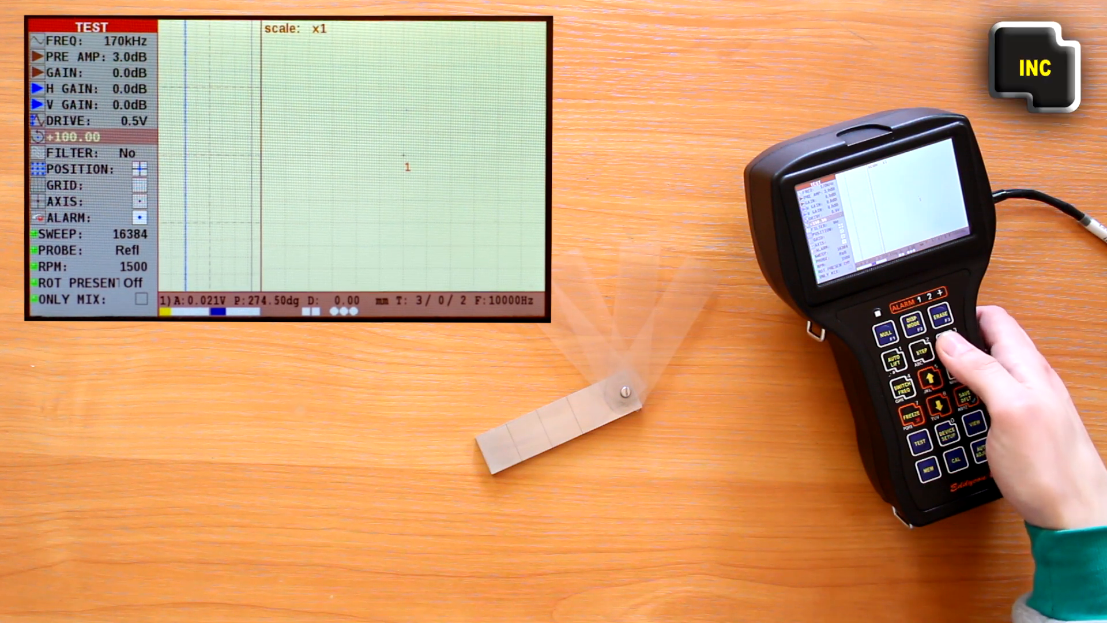
pyautogui.click(940, 349)
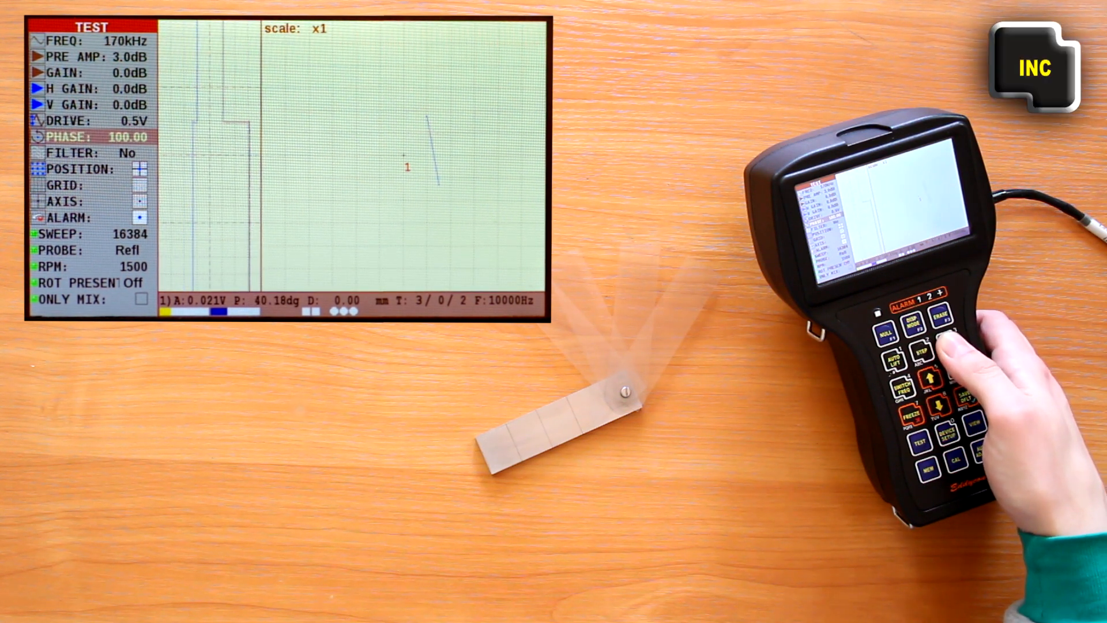
pyautogui.click(931, 380)
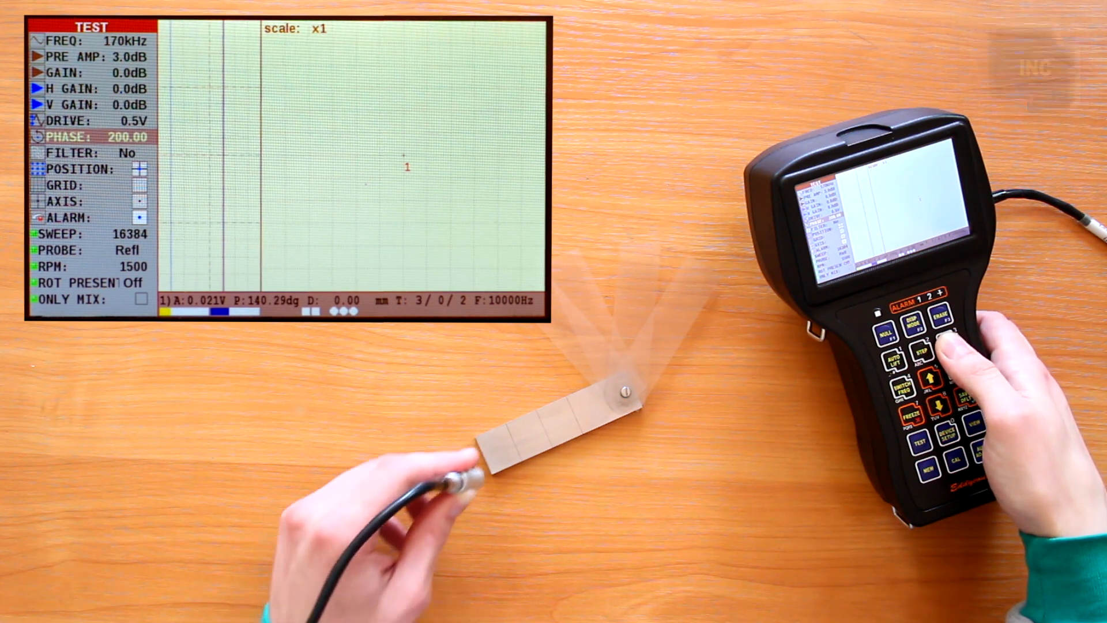
pyautogui.click(920, 350)
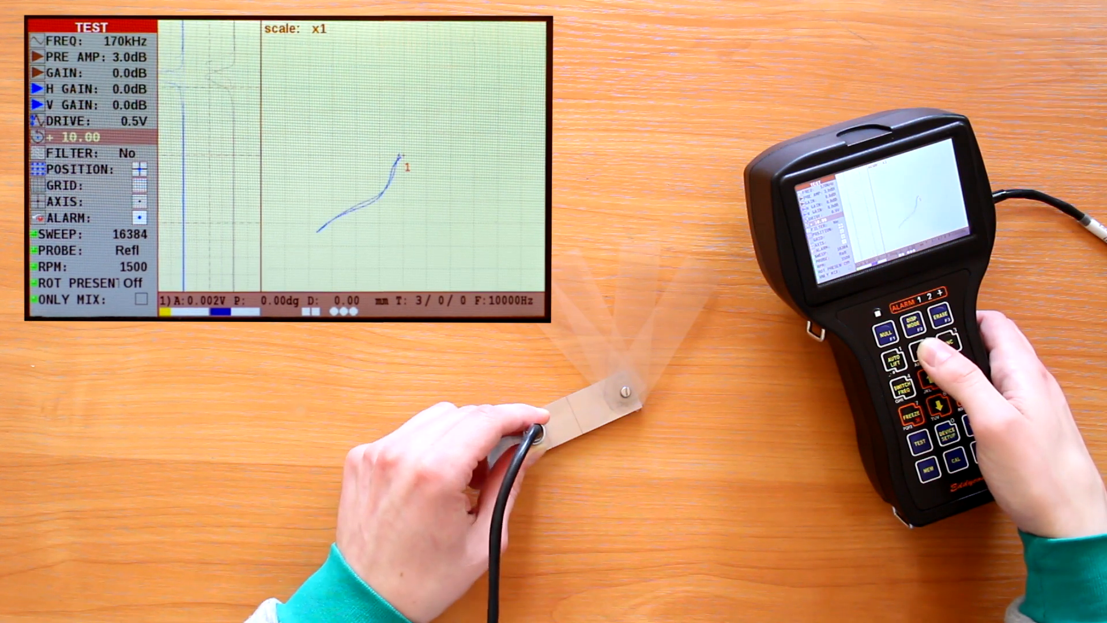
pyautogui.click(928, 347)
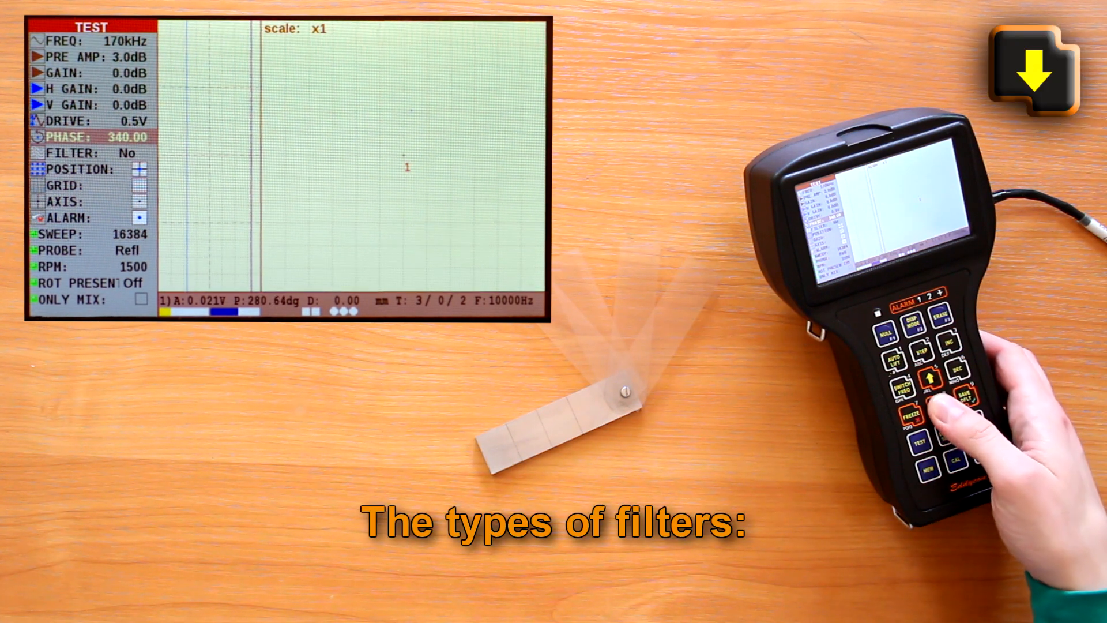
# Step: Leave FILTER at No and move to the plane centre POSITION setting
pyautogui.click(933, 390)
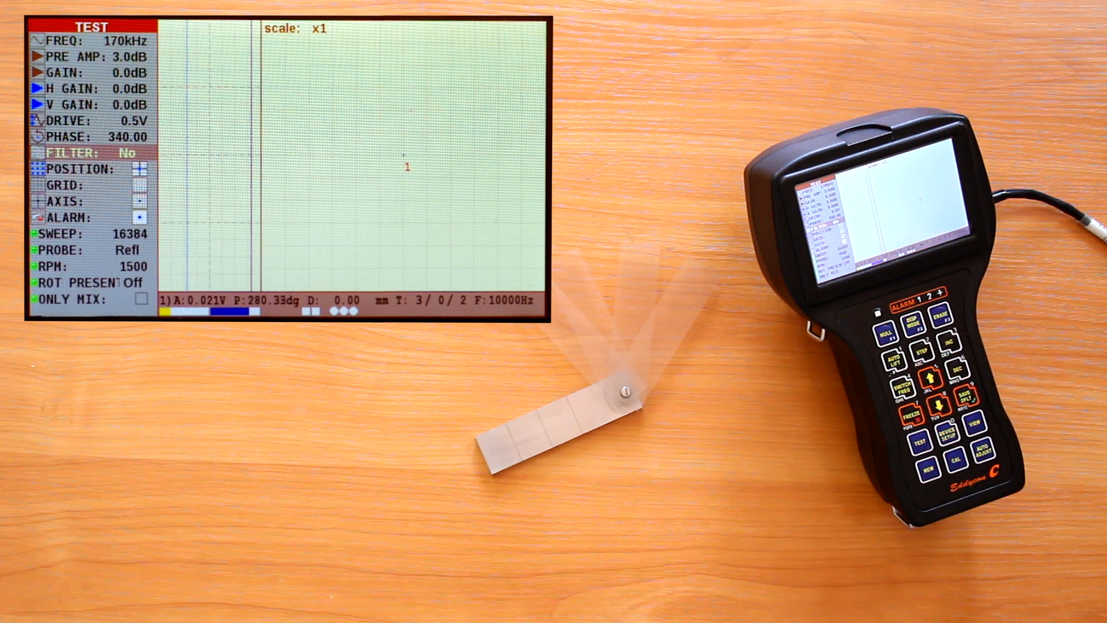
pyautogui.click(934, 333)
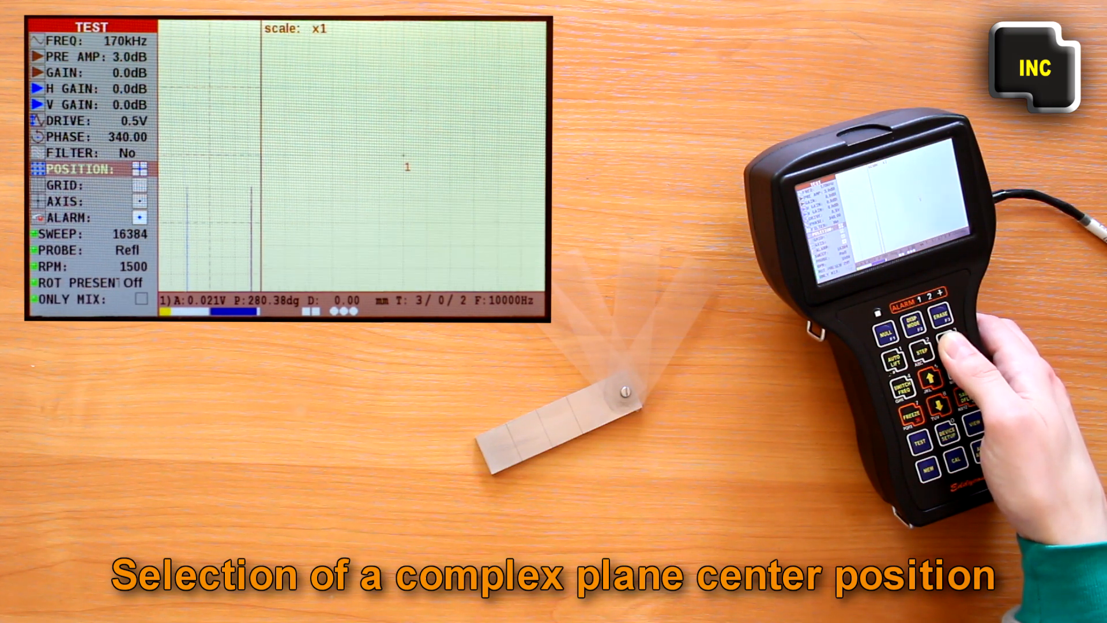
# Step: Set the plane centre position and cycle grid types radial, square and off
pyautogui.click(938, 343)
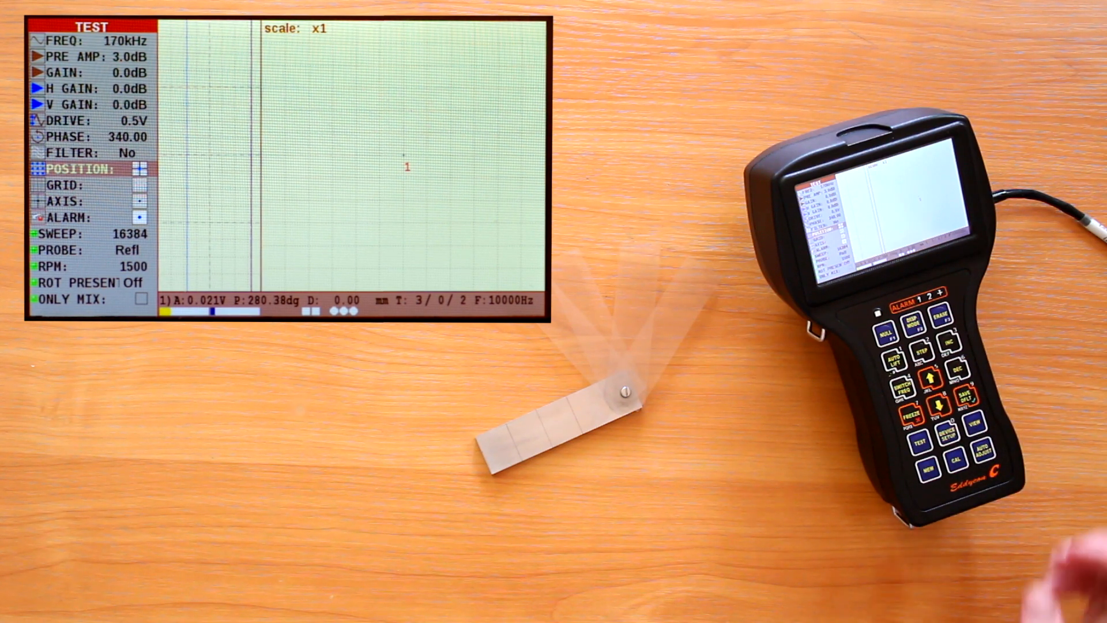
pyautogui.click(920, 351)
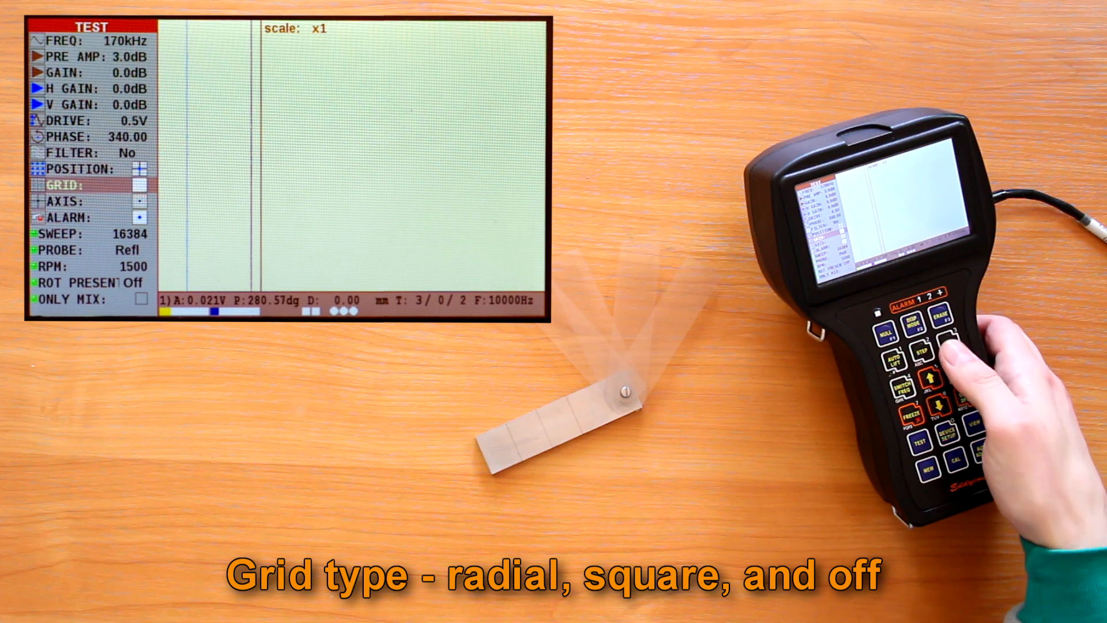
pyautogui.click(931, 375)
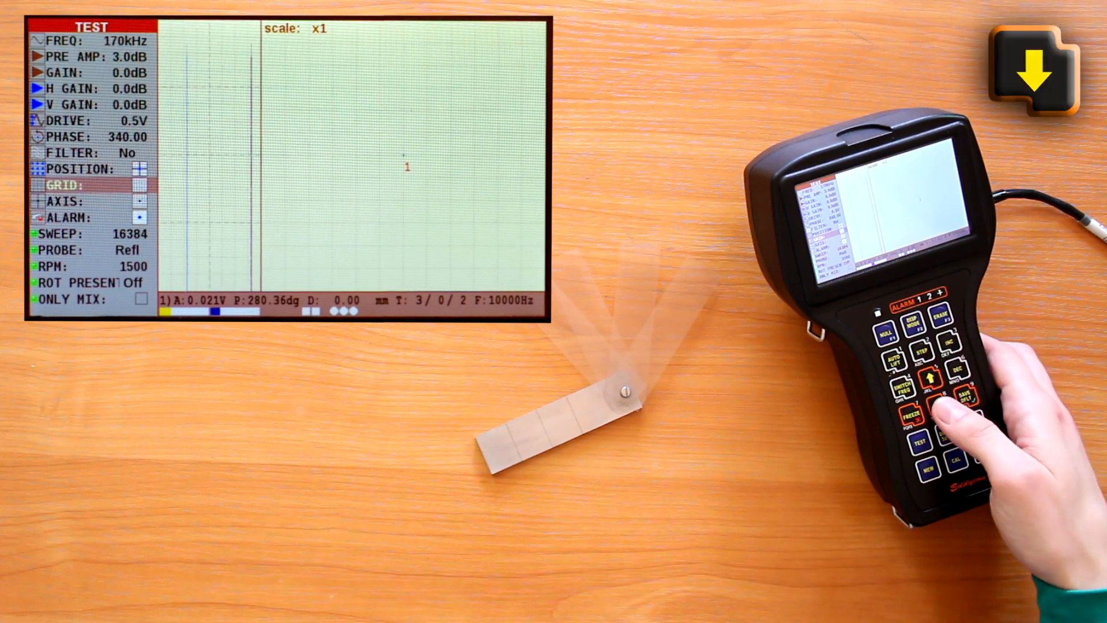
pyautogui.click(920, 352)
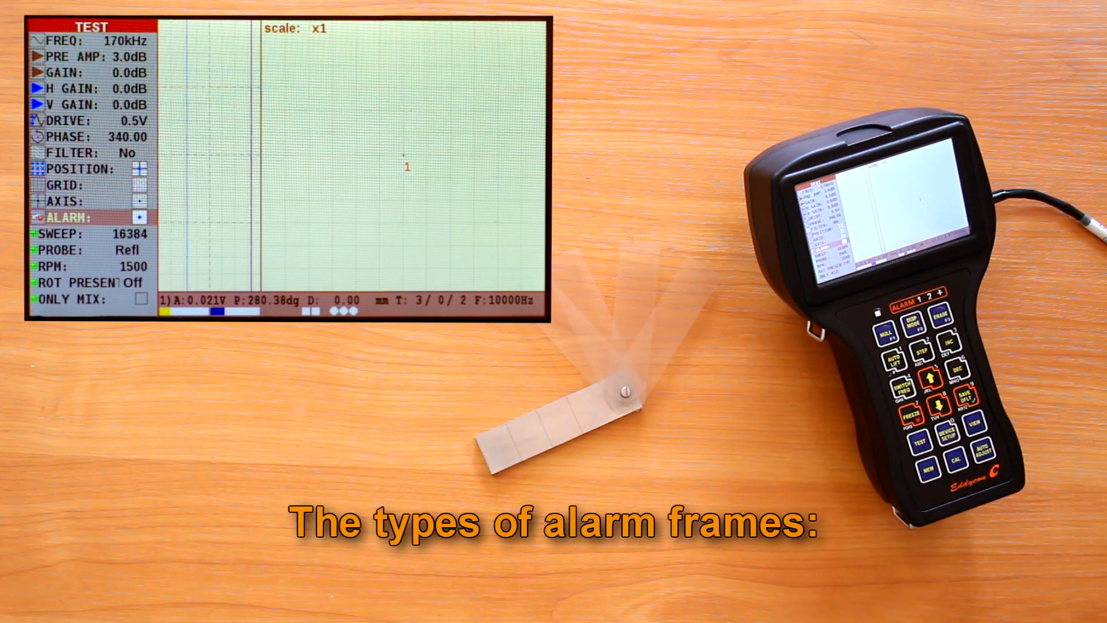
# Step: Set the alarm frame to a circle and raise its radius from 980 to 1280
pyautogui.click(925, 351)
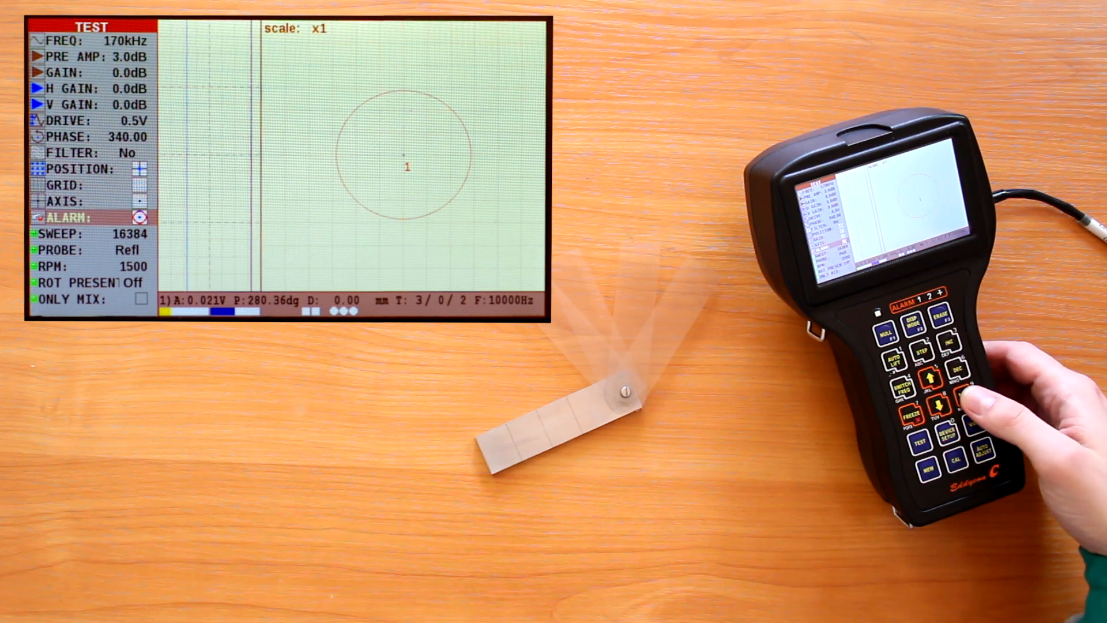
pyautogui.click(940, 404)
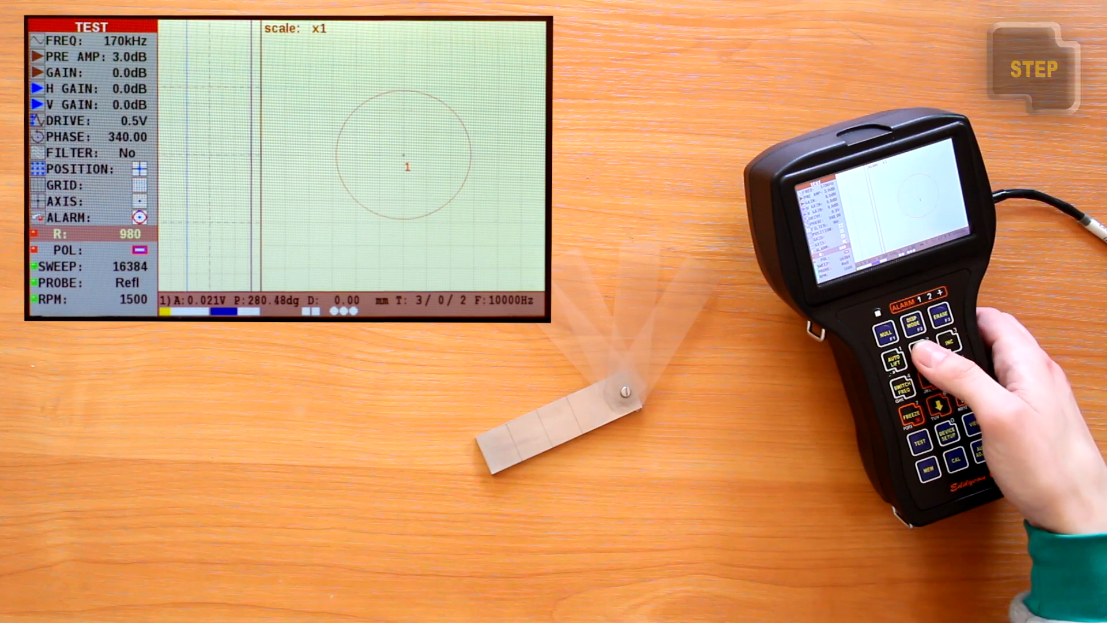
pyautogui.click(918, 343)
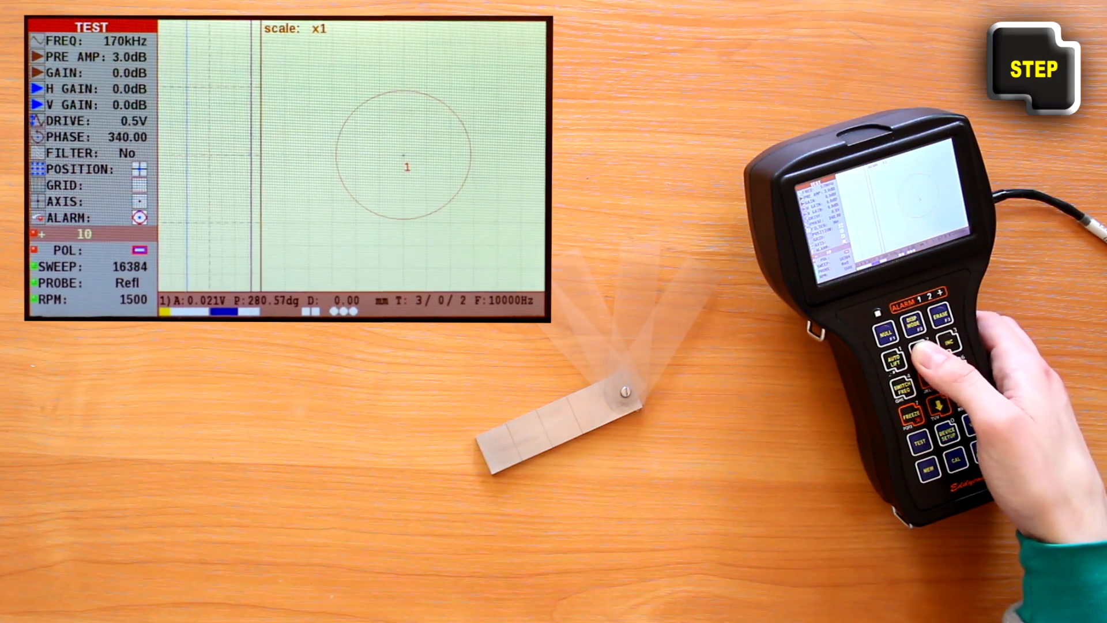
pyautogui.click(918, 351)
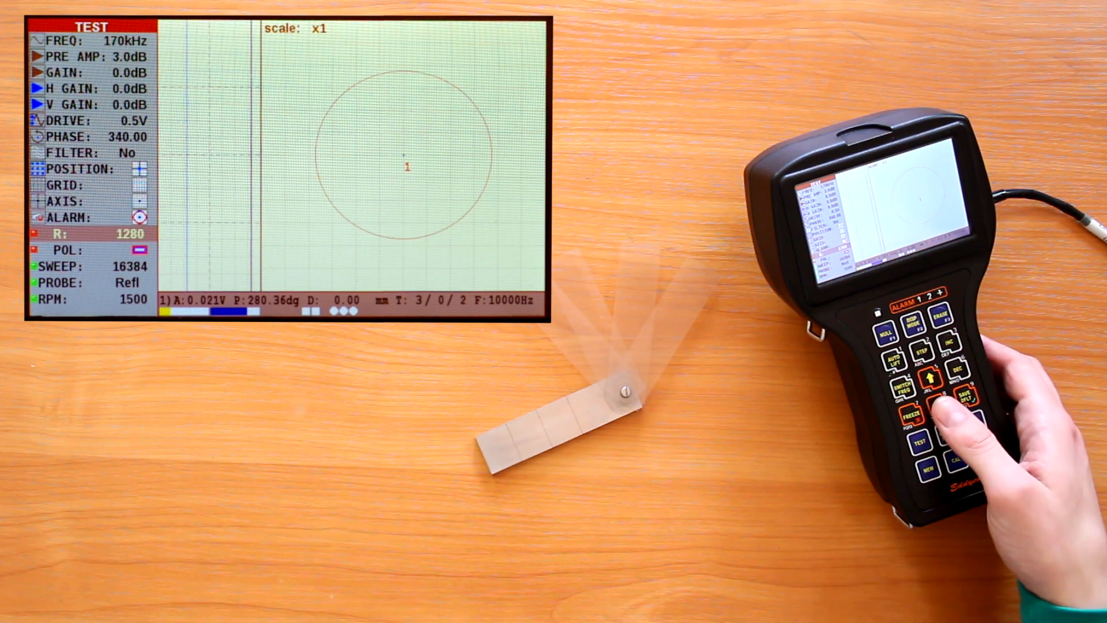
pyautogui.click(931, 380)
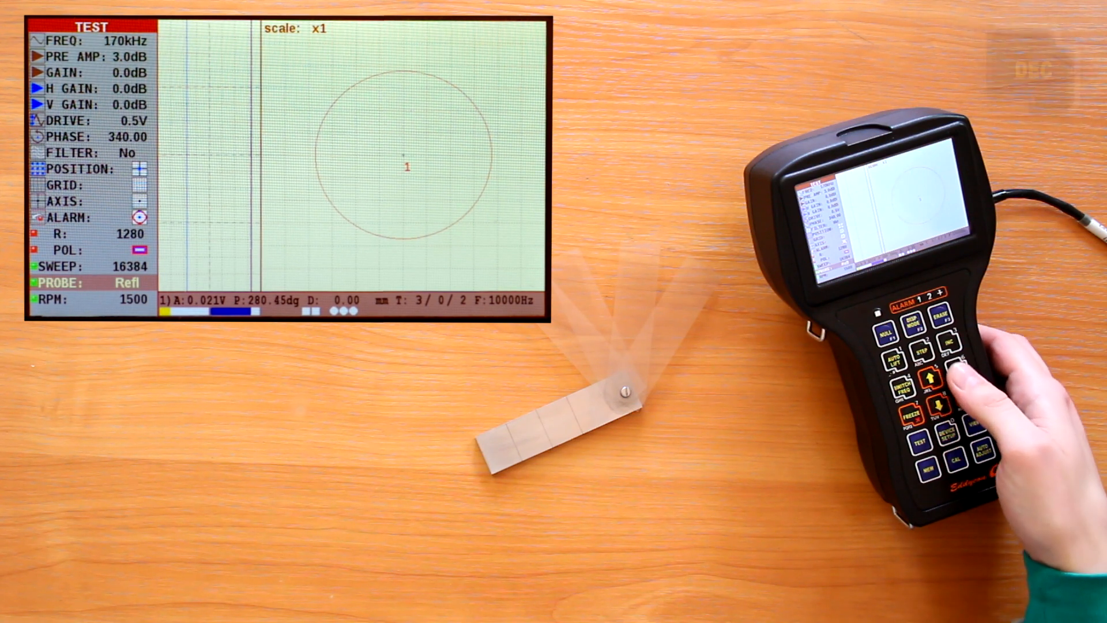
# Step: Null the probe on the test block, bringing amplitude down to 0.002 V
pyautogui.click(934, 392)
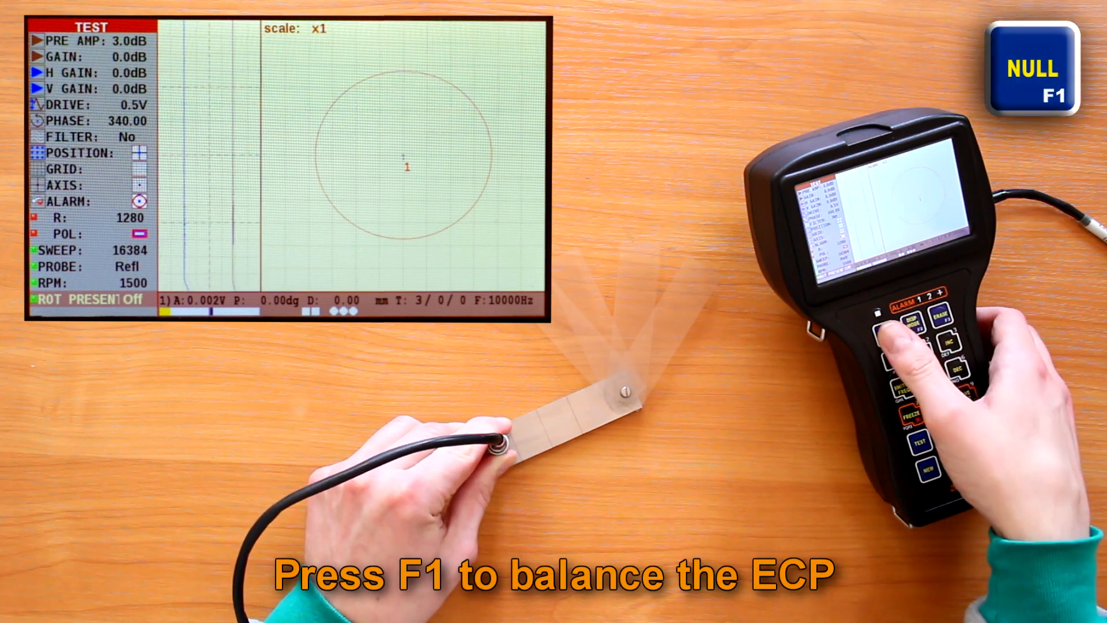
# Step: Scan the probe over the block slot, producing a 0.005 V trace inside the alarm circle
pyautogui.click(899, 327)
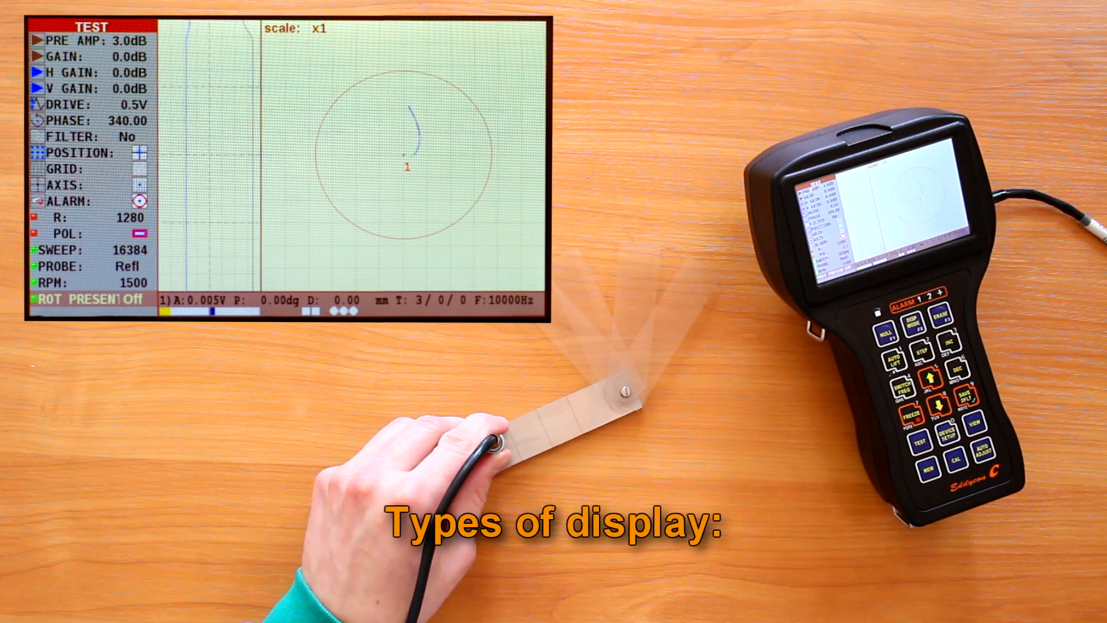
pyautogui.click(913, 332)
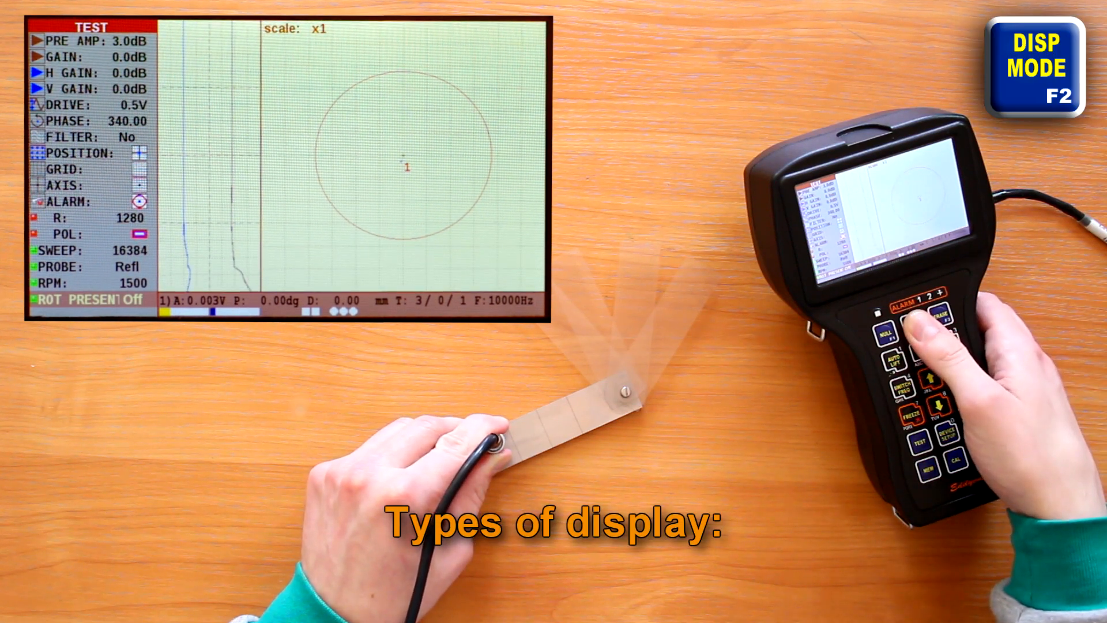
pyautogui.click(912, 332)
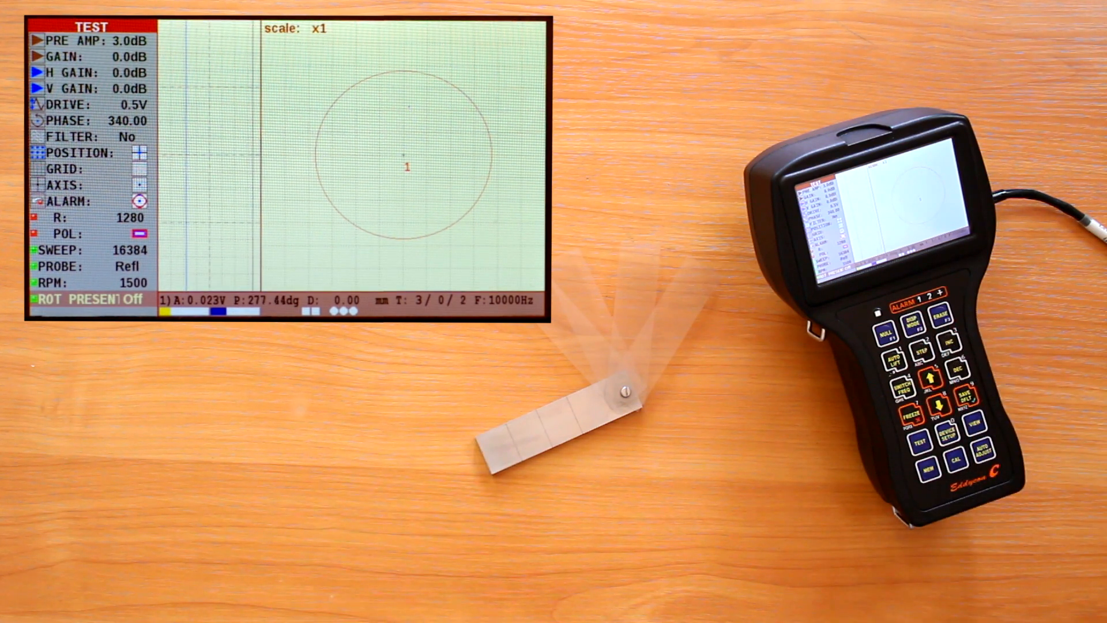
pyautogui.click(895, 363)
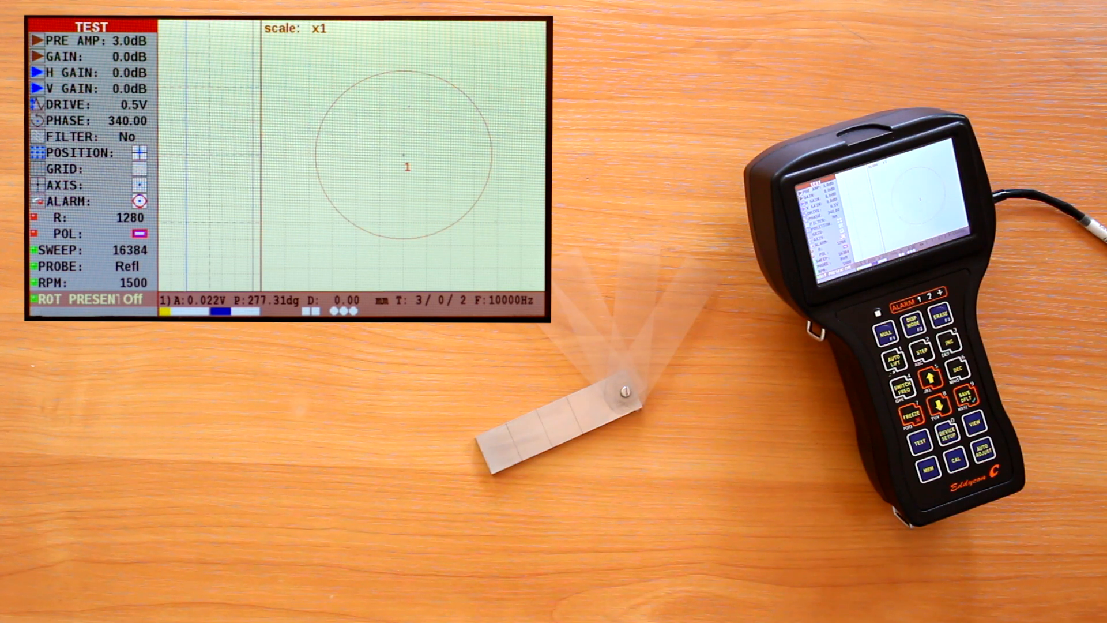
pyautogui.click(953, 370)
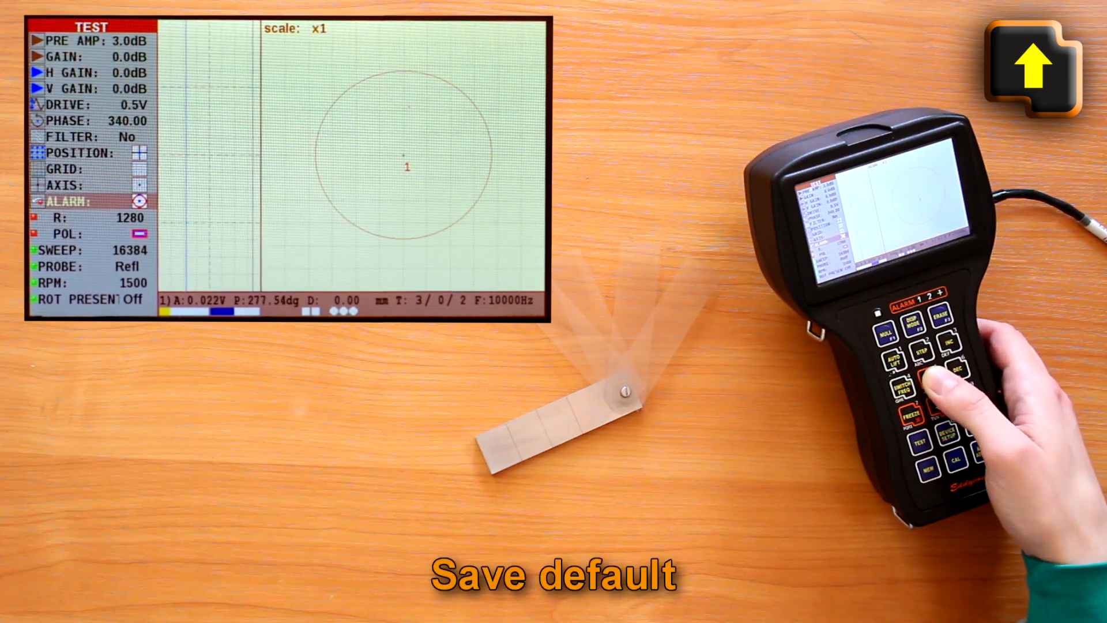
# Step: Move up the parameter list and store the current test setup with SAVE DFLT
pyautogui.click(937, 402)
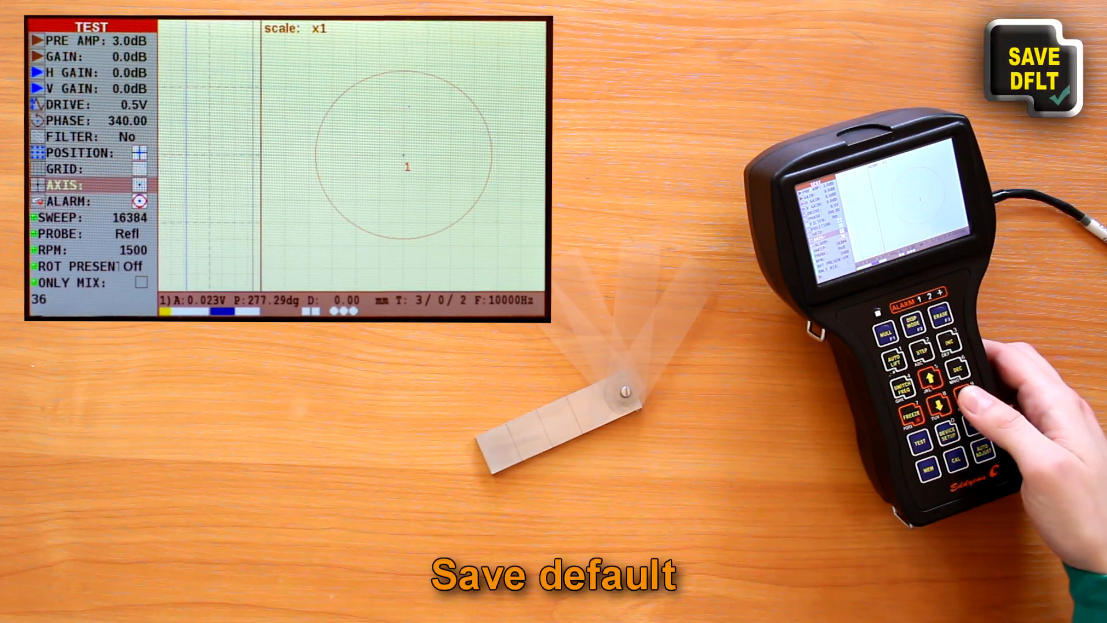
pyautogui.click(968, 394)
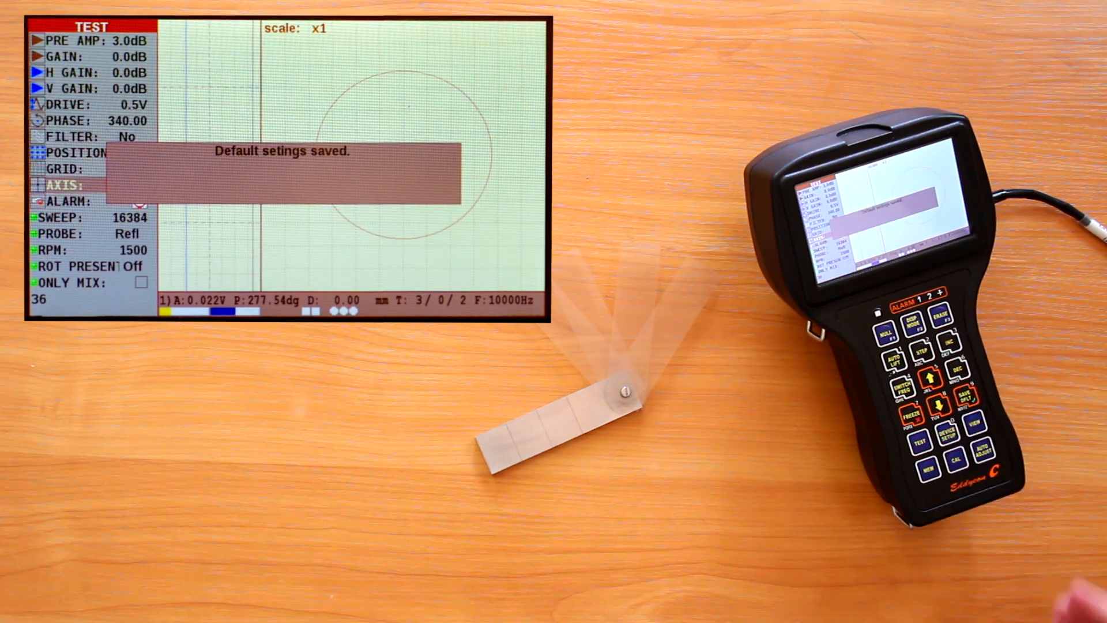